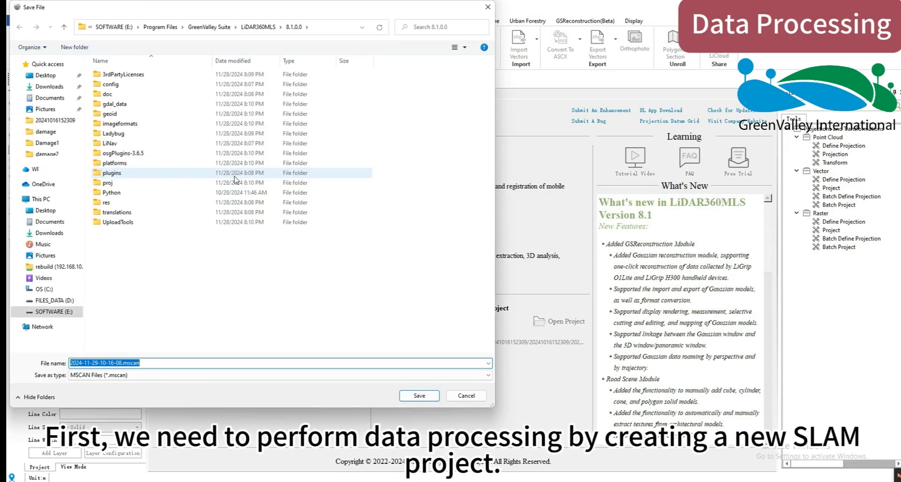
left_click(48, 300)
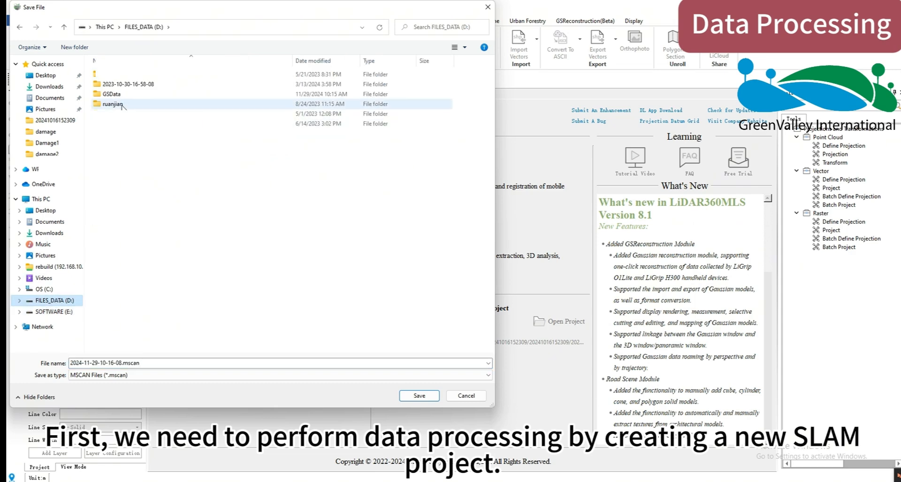
double_click(110, 93)
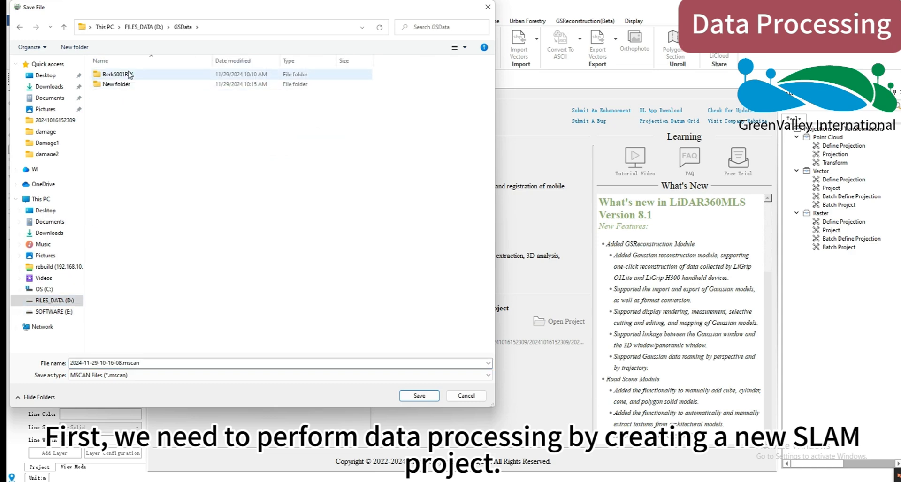
left_click(418, 396)
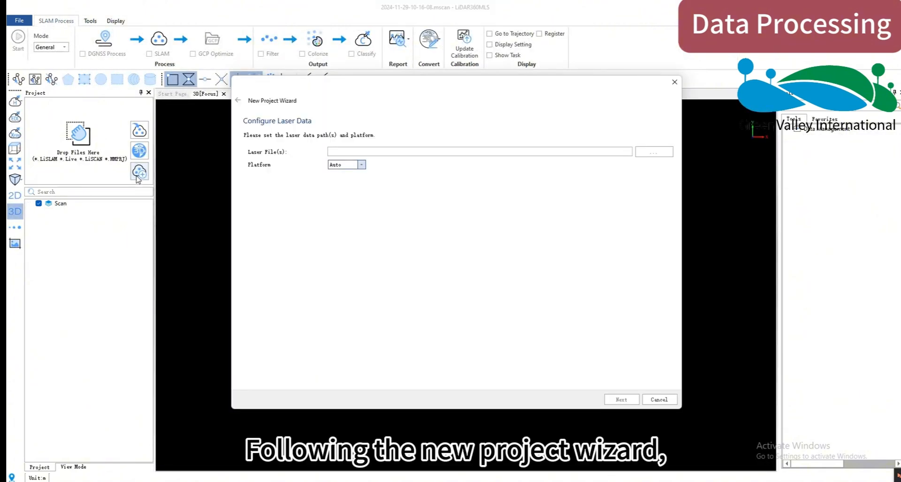
left_click(653, 151)
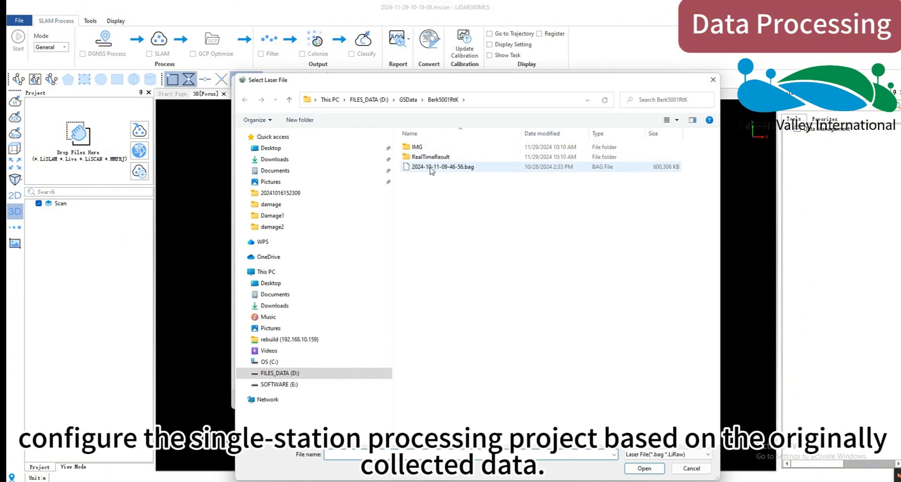
left_click(443, 167)
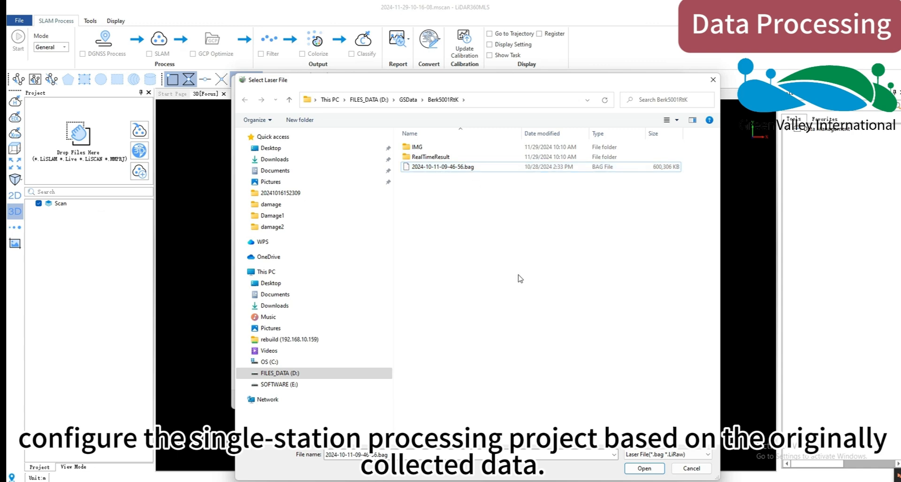
left_click(644, 469)
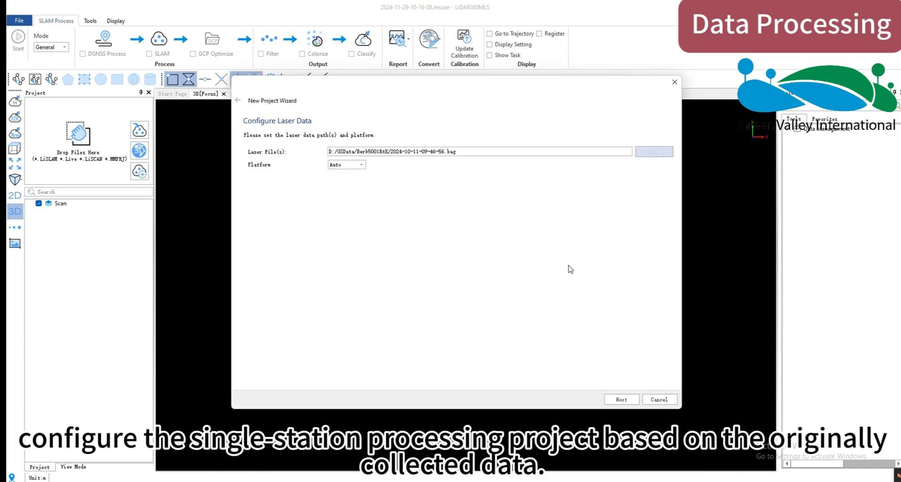
left_click(621, 399)
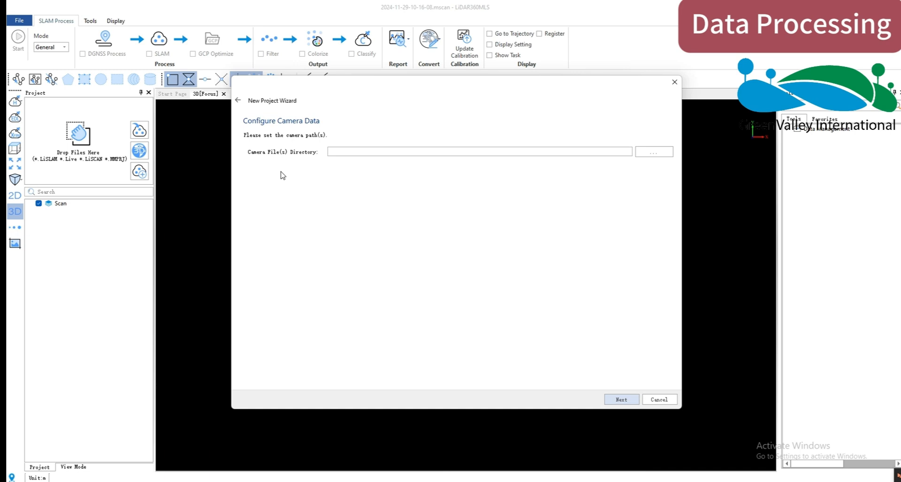
Set the camera data folder to IMG.
left_click(653, 152)
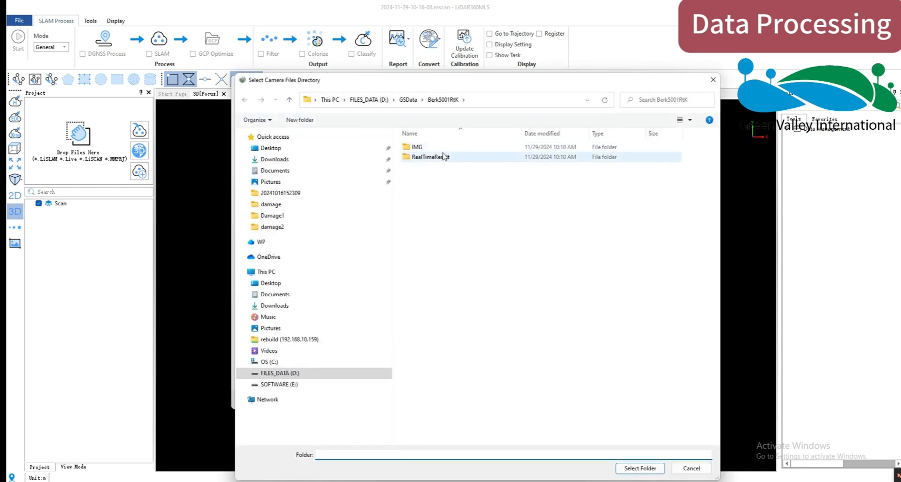
double_click(416, 147)
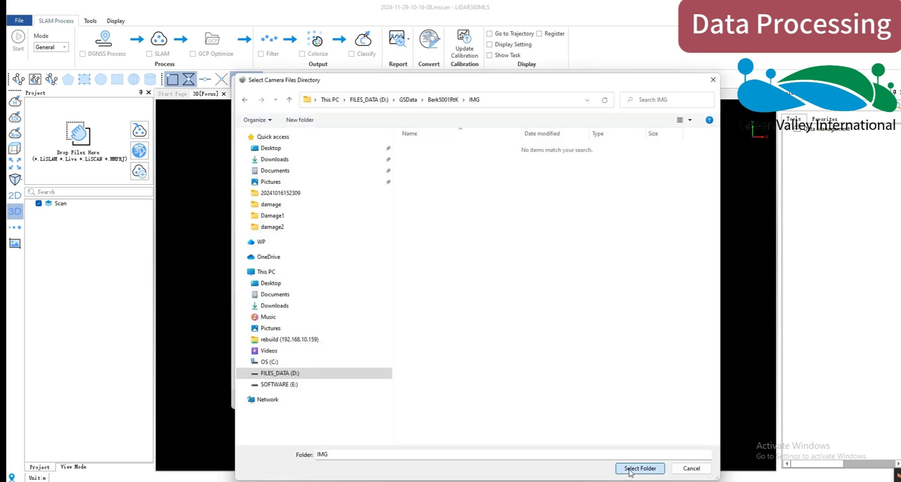
left_click(639, 469)
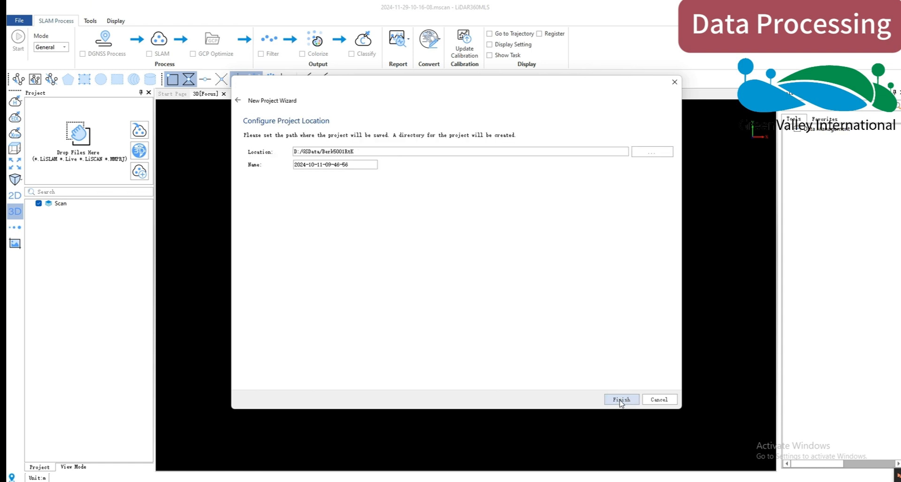
Create the project, enable Smooth Filter in the output settings, and run SLAM processing.
left_click(621, 399)
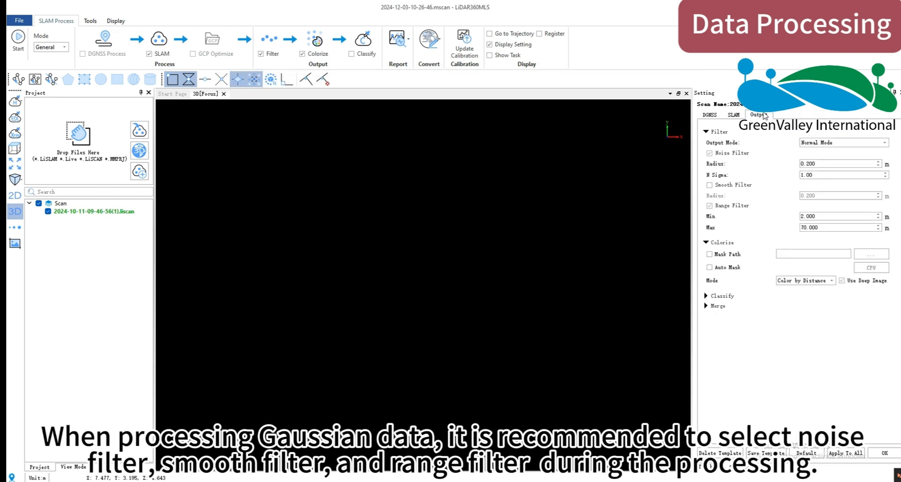
left_click(709, 185)
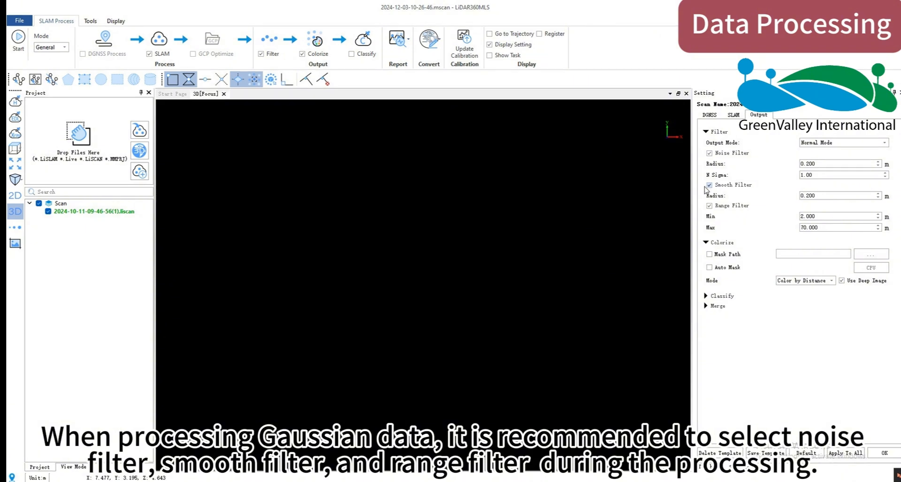
left_click(709, 185)
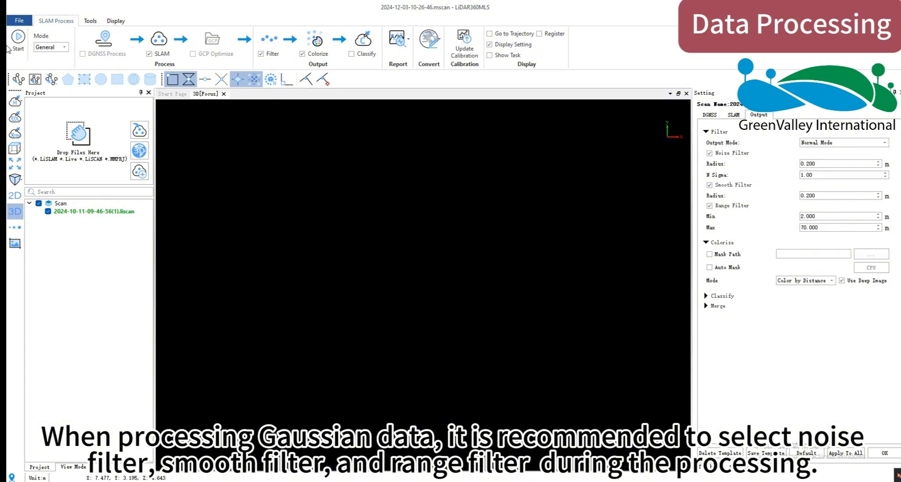
left_click(710, 115)
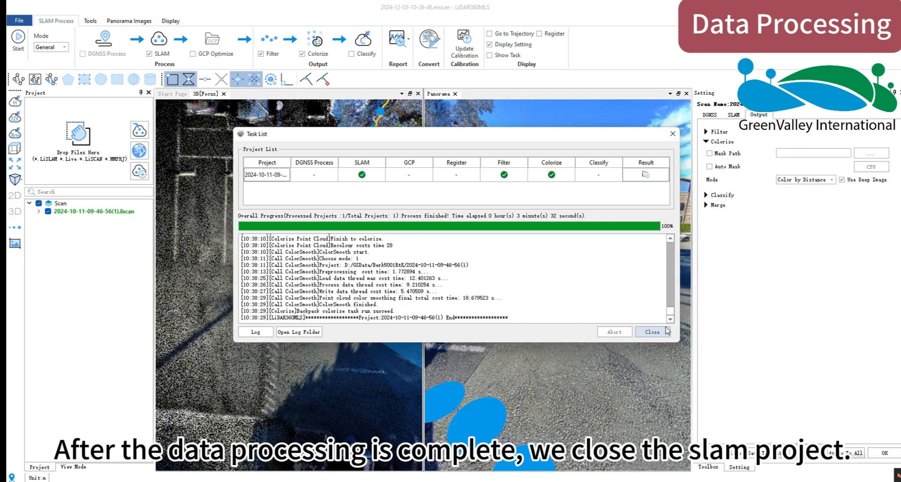
Close the finished Task List and the SLAM project.
left_click(651, 331)
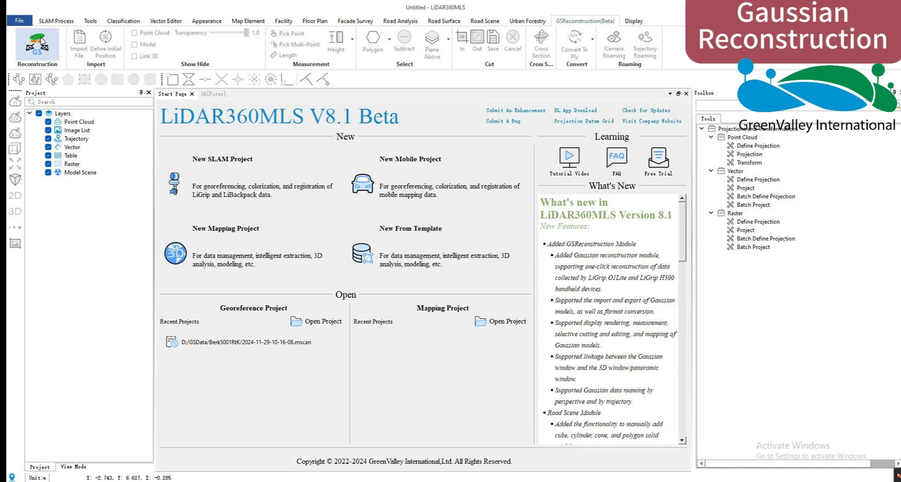
Open Gaussian reconstruction with Outdoor scene, Medium quality and 8G GPU memory.
left_click(322, 321)
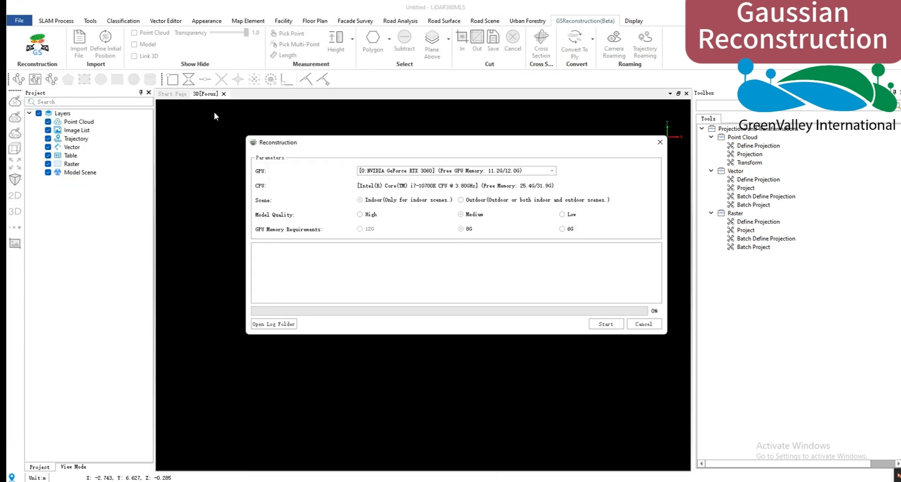
left_click(461, 199)
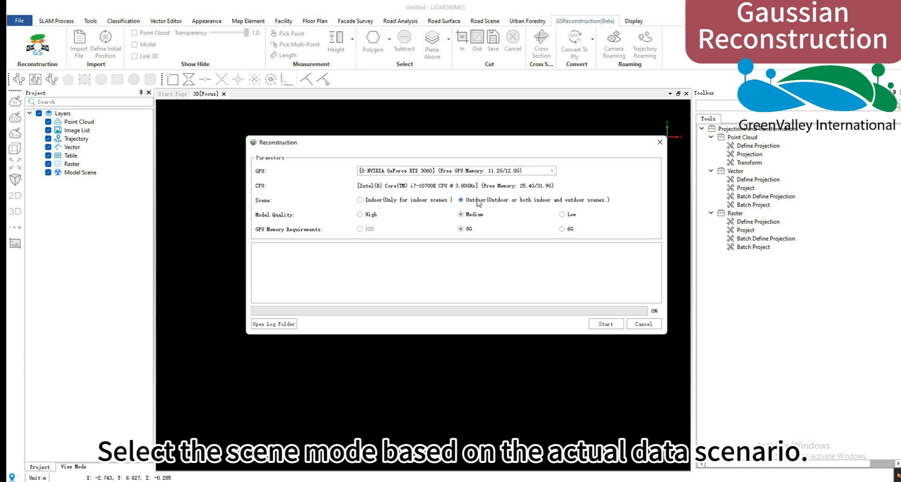
mouse_move(473, 225)
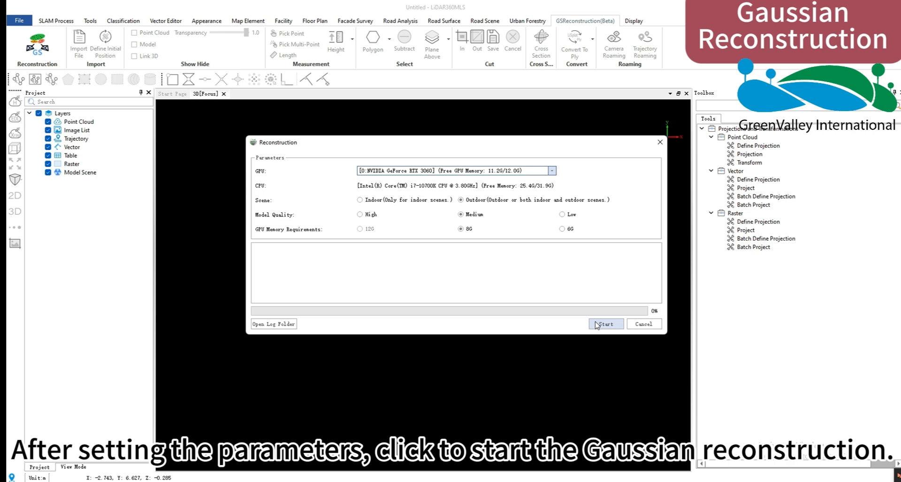
Start the Gaussian reconstruction and wait for the success prompt.
left_click(606, 324)
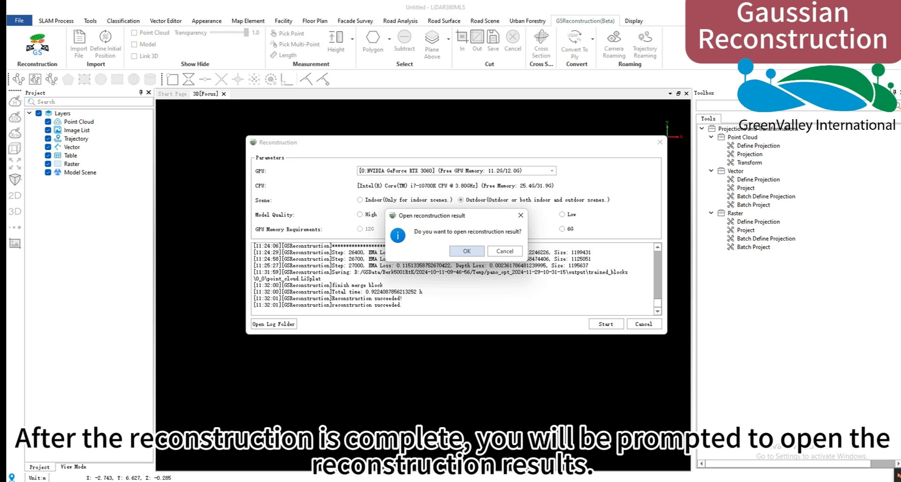
Open the result and show the point_cloud GSReconstruction layer in GS Viewer.
left_click(466, 251)
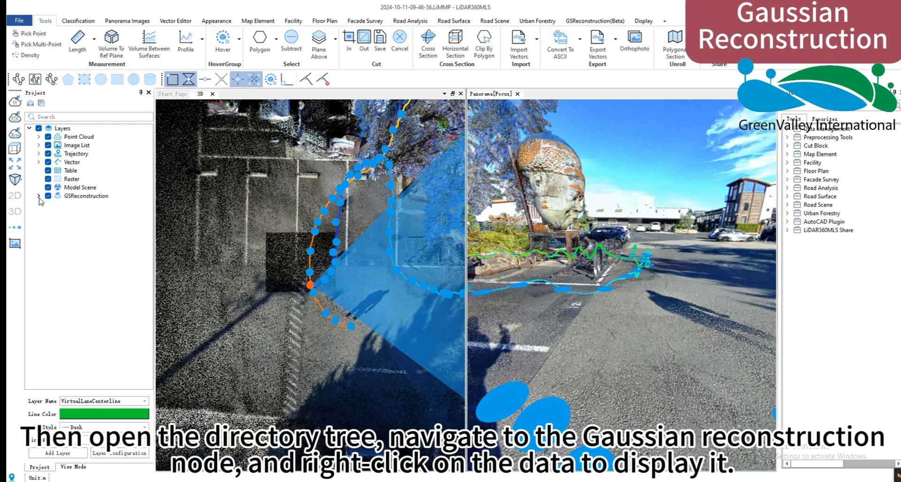
right_click(107, 203)
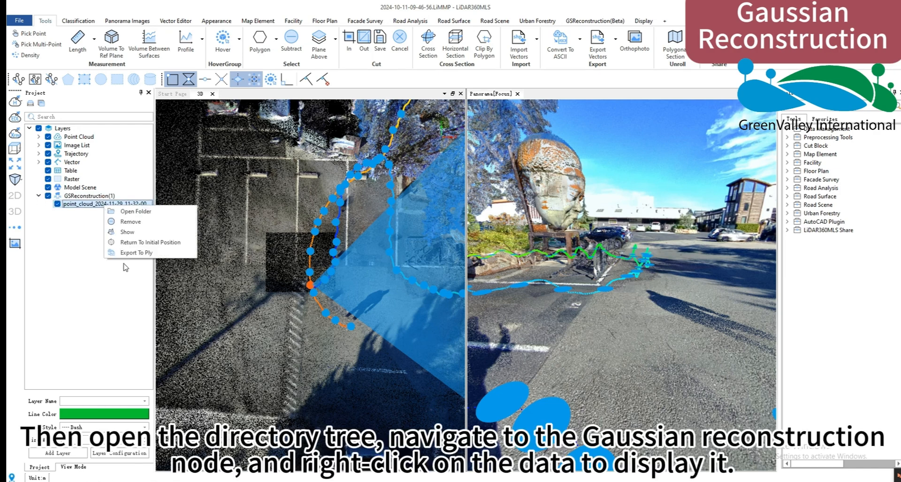
left_click(127, 232)
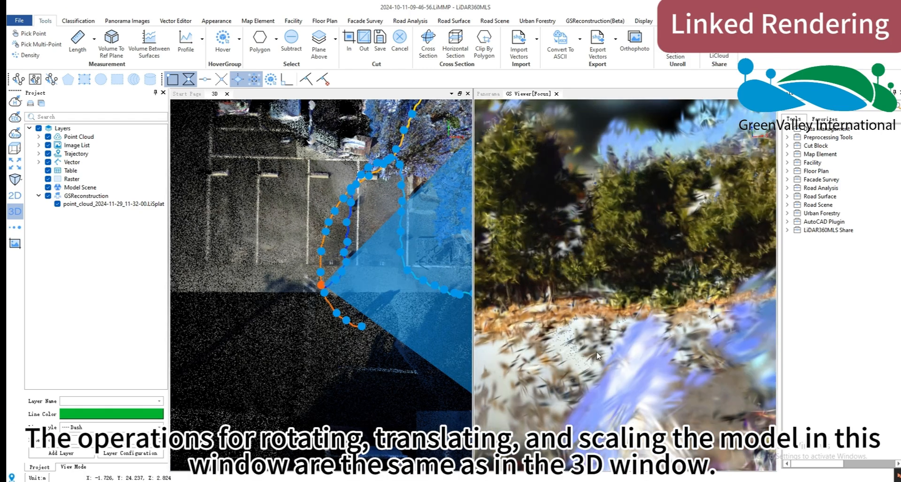
Move the GS Viewer back to the parked car and enable Link 3D.
left_click_drag(598, 357, 614, 242)
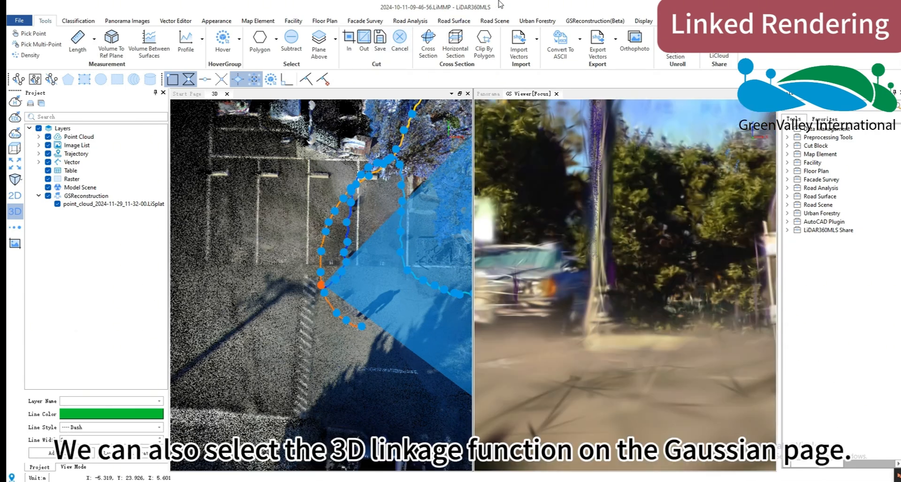
left_click(595, 20)
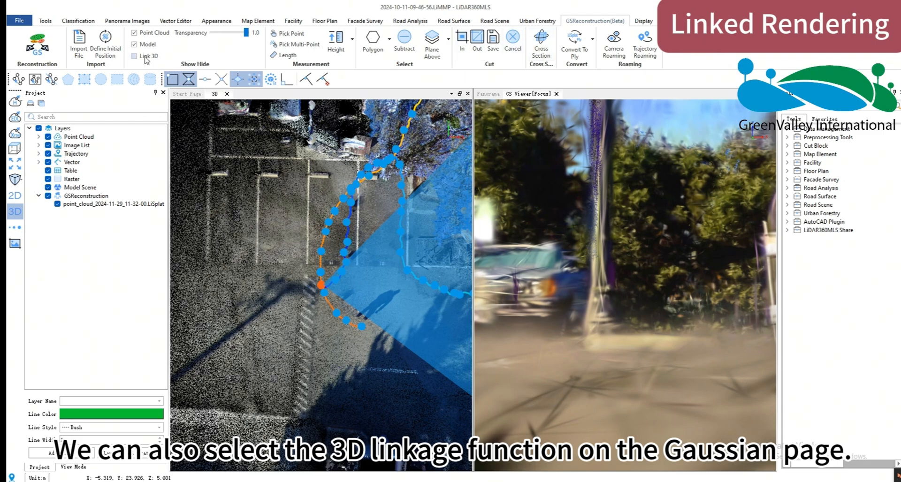
left_click(134, 56)
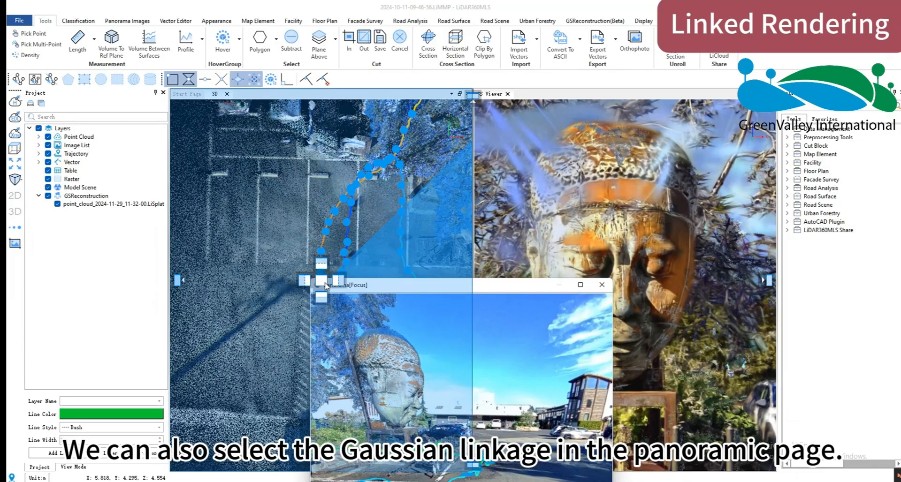
Dock the panorama beside GS Viewer, link it, and step to the next frame.
left_click(127, 21)
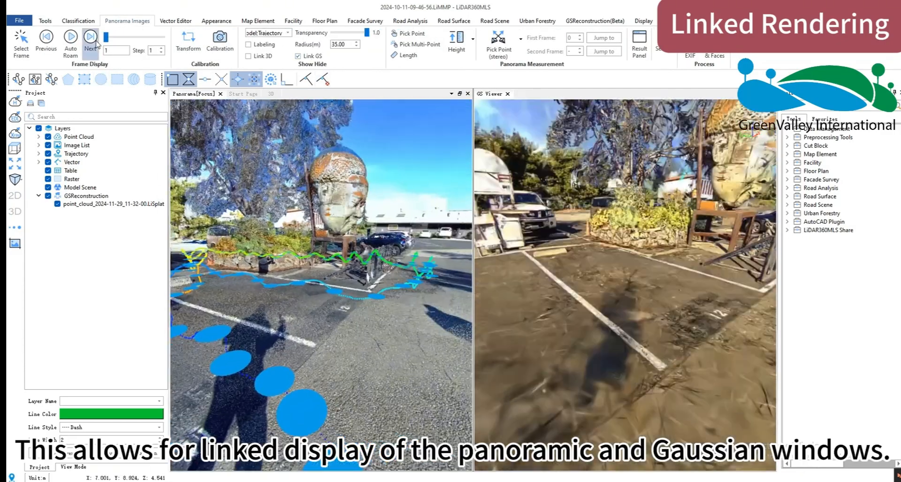
left_click(89, 35)
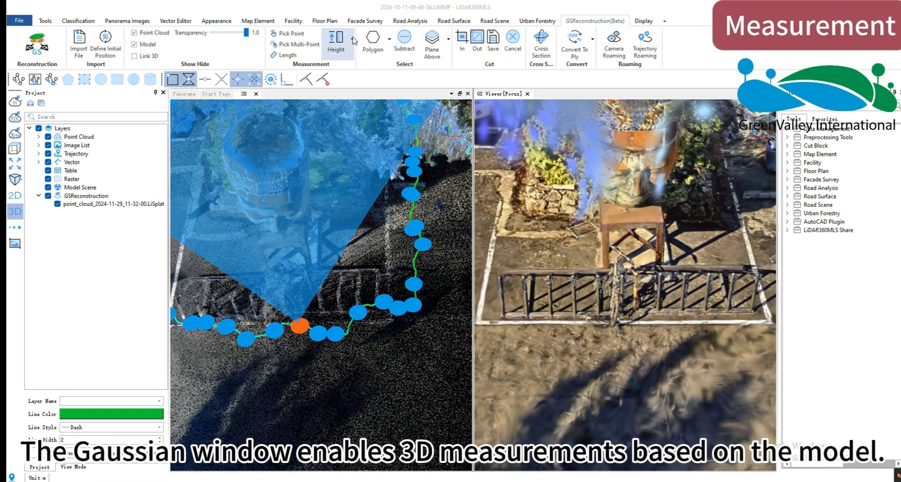
Measure a 5.681 m length across the fenced planter in GS Viewer.
left_click(286, 55)
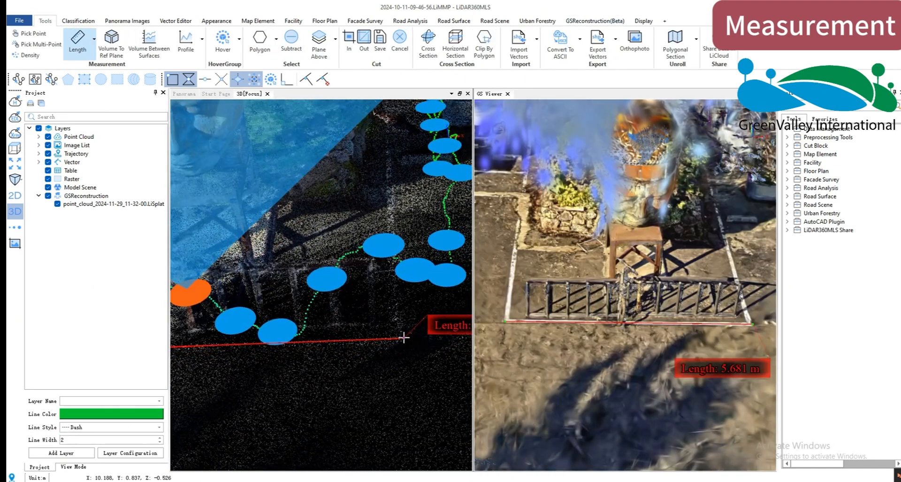
left_click(127, 21)
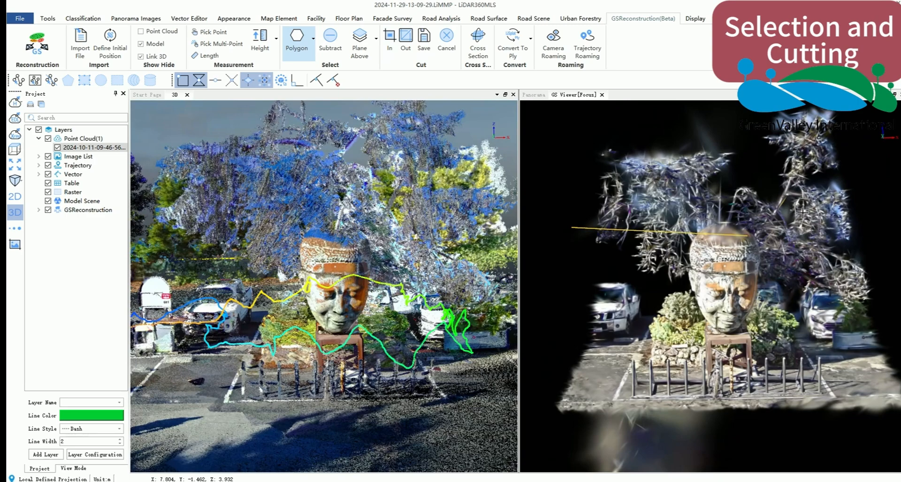
Close the polygon around the statue and cut the Gaussian model to keep only the inside.
left_click(390, 36)
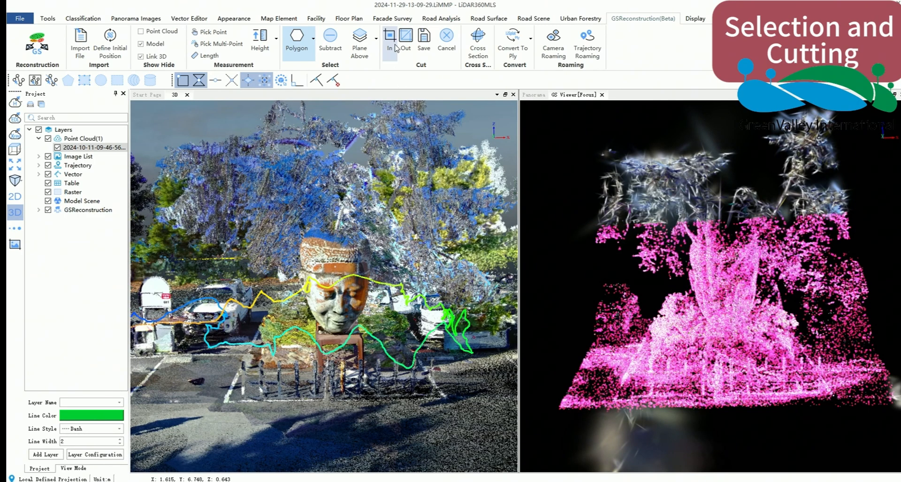
left_click(423, 35)
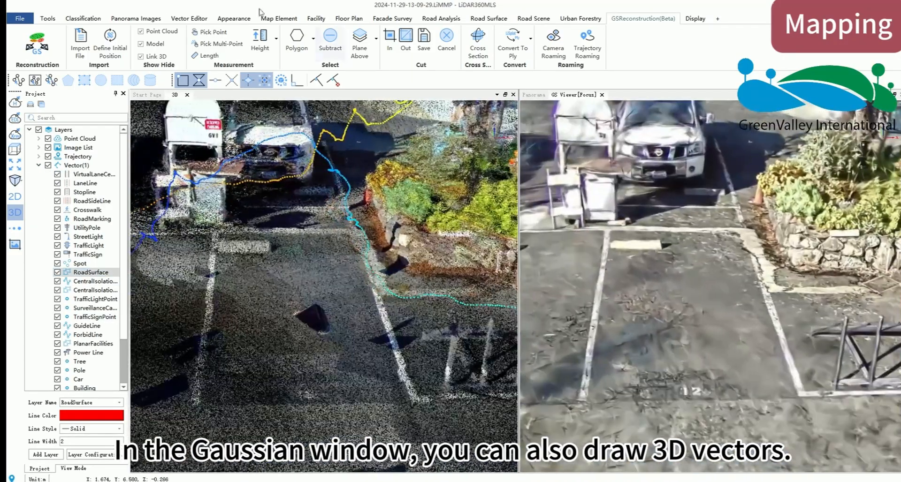
Draw RoadSurface outlines on the model and export it as point_cloud.ply.
left_click(189, 17)
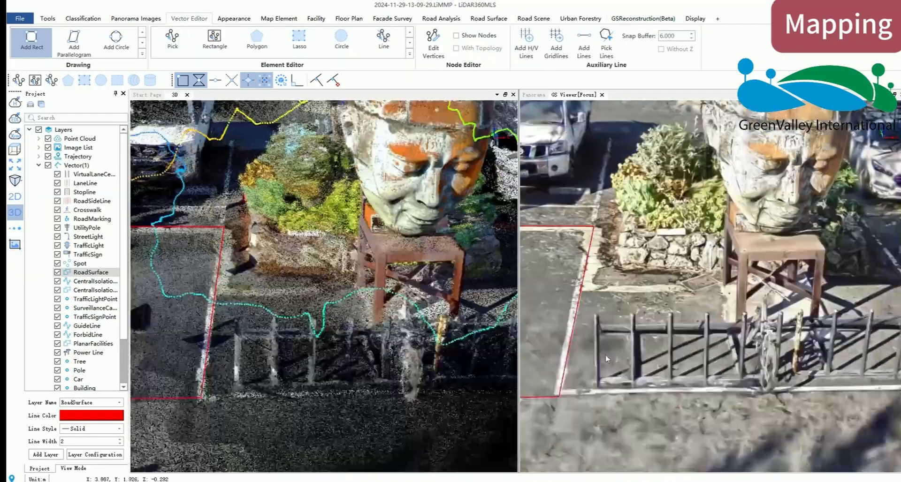
left_click(278, 18)
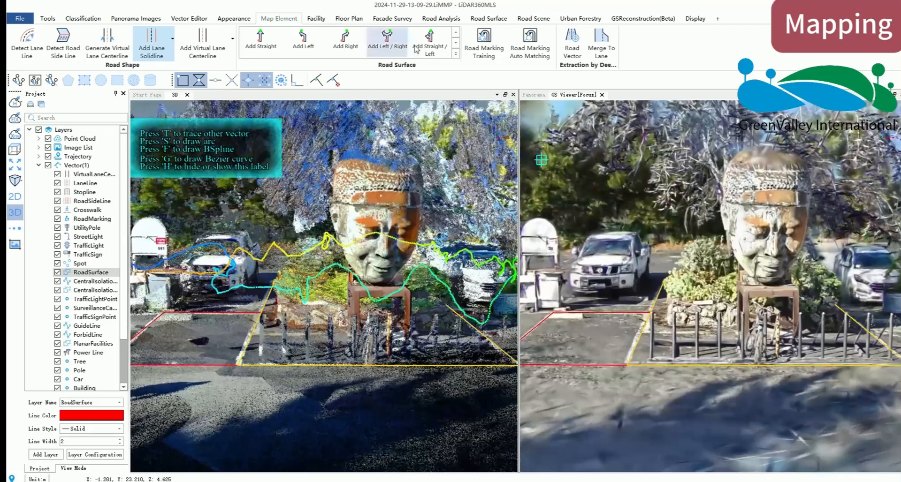
left_click(189, 18)
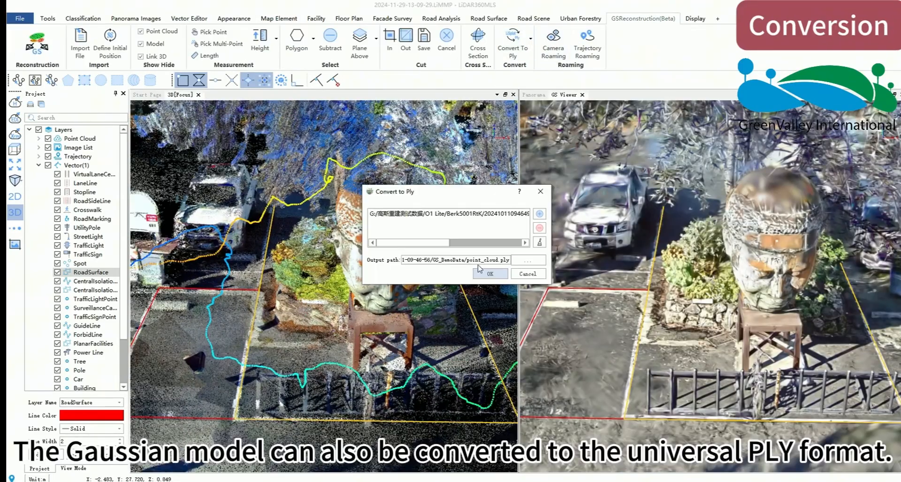
left_click(489, 273)
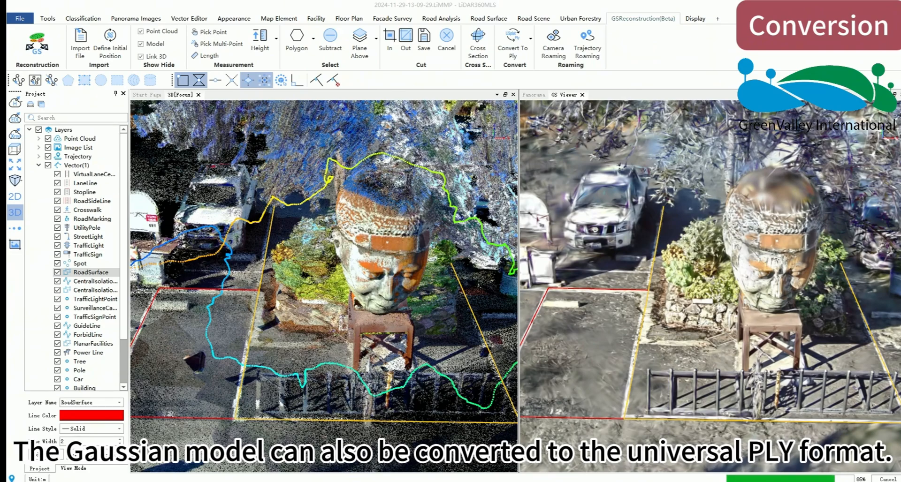